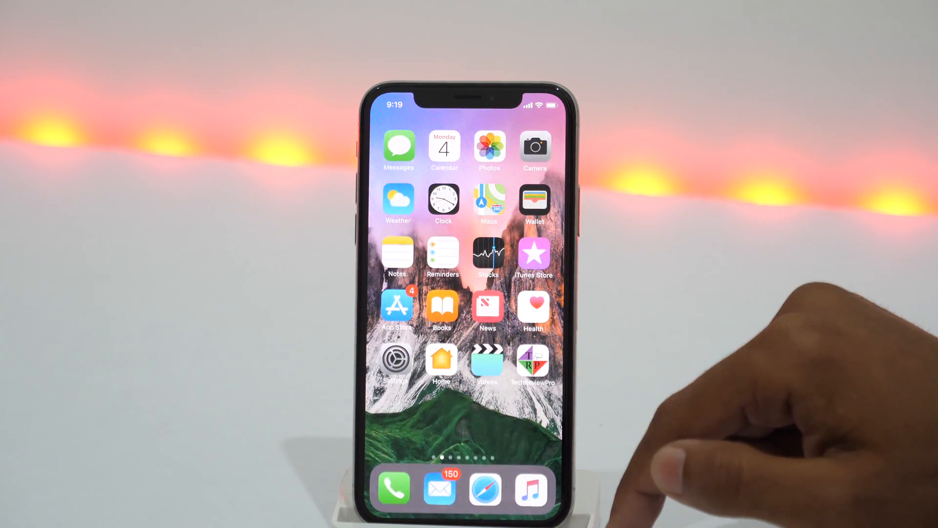
Step: Launch Photos, go to Albums, and scroll down to Hidden and Recently Deleted
left_click(489, 150)
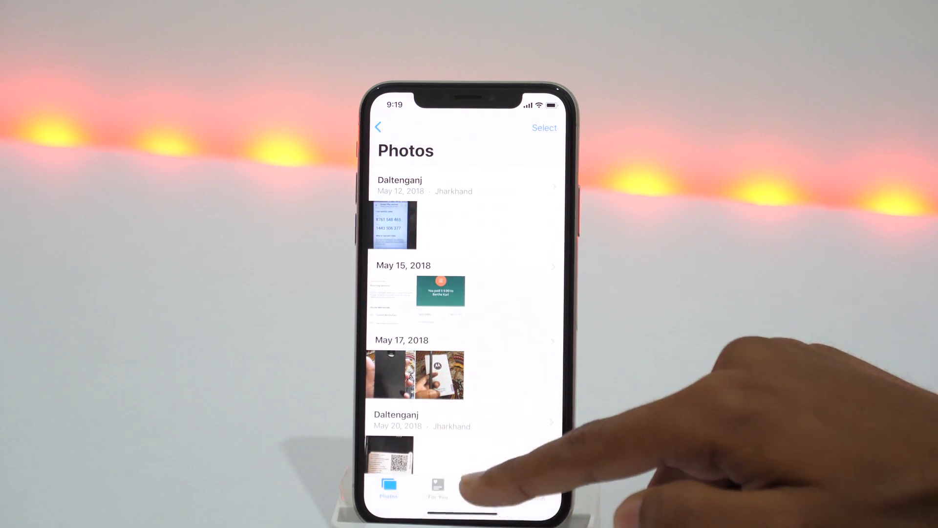
left_click(487, 486)
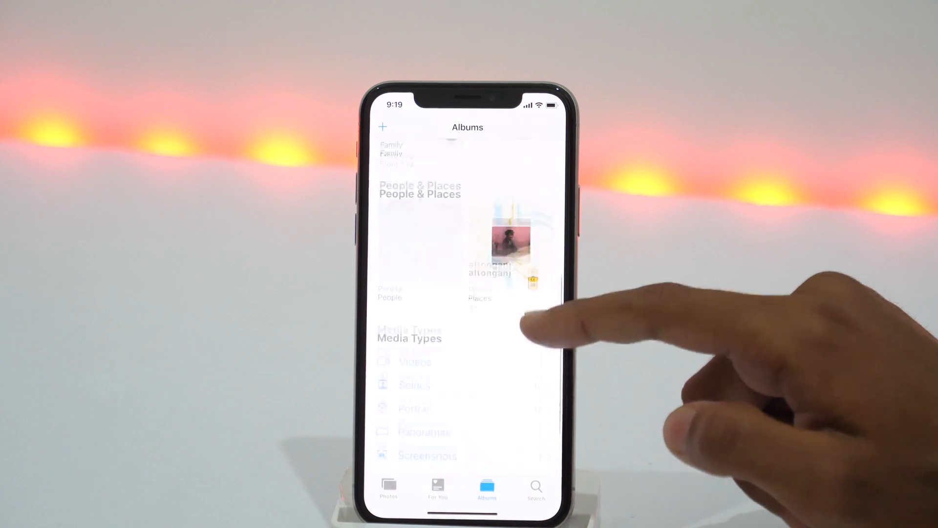
scroll("down", 3)
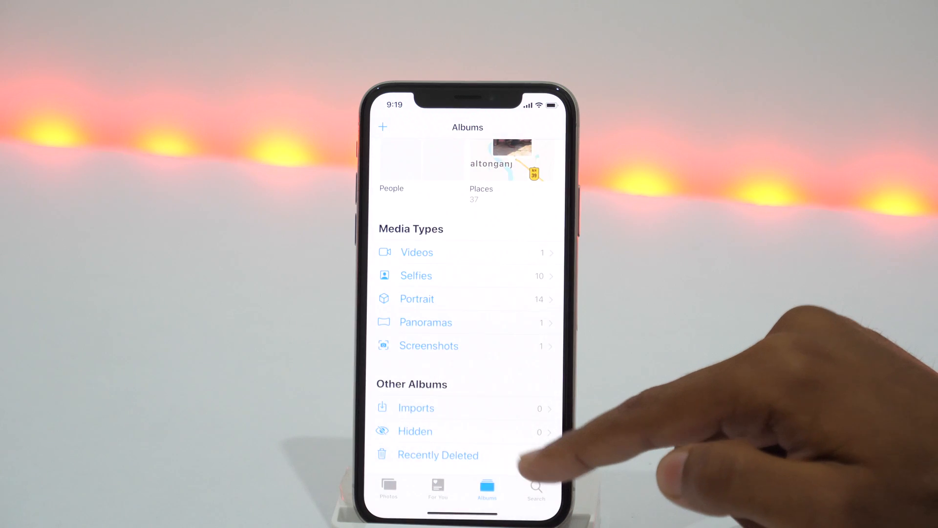
Step: Recover six selected photos from Recently Deleted, leaving 115 photos and 1 video
left_click(438, 455)
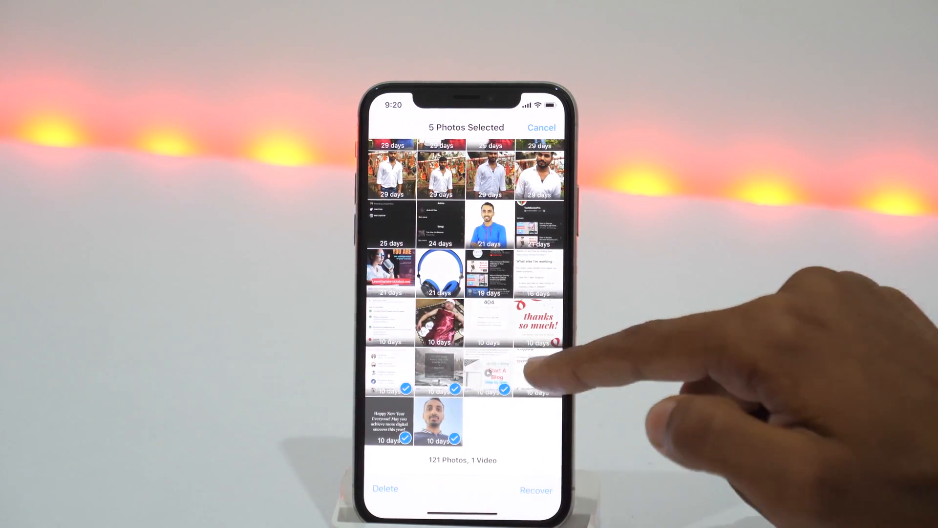
left_click(536, 371)
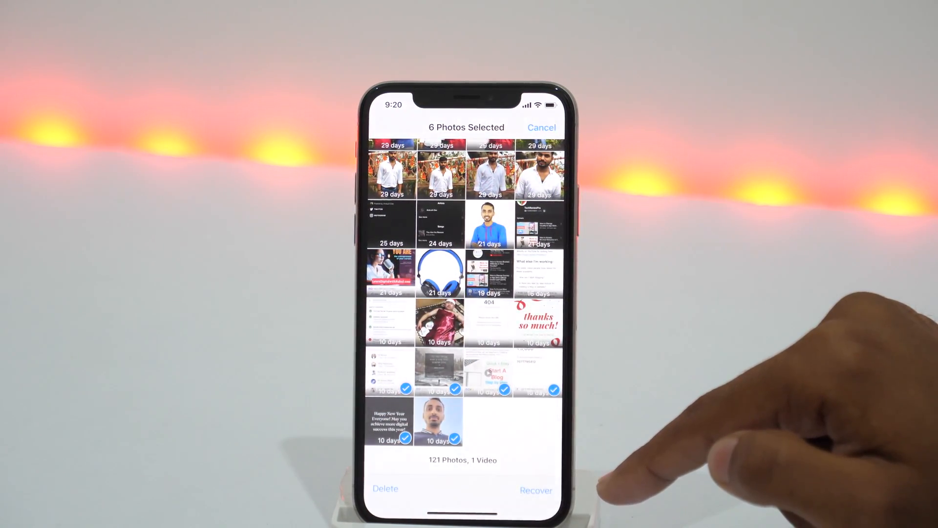
left_click(537, 488)
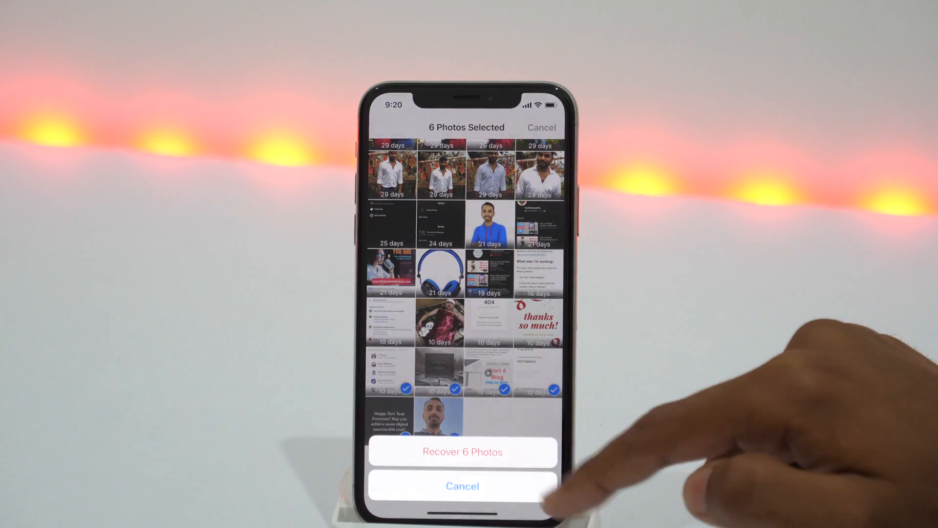
left_click(463, 451)
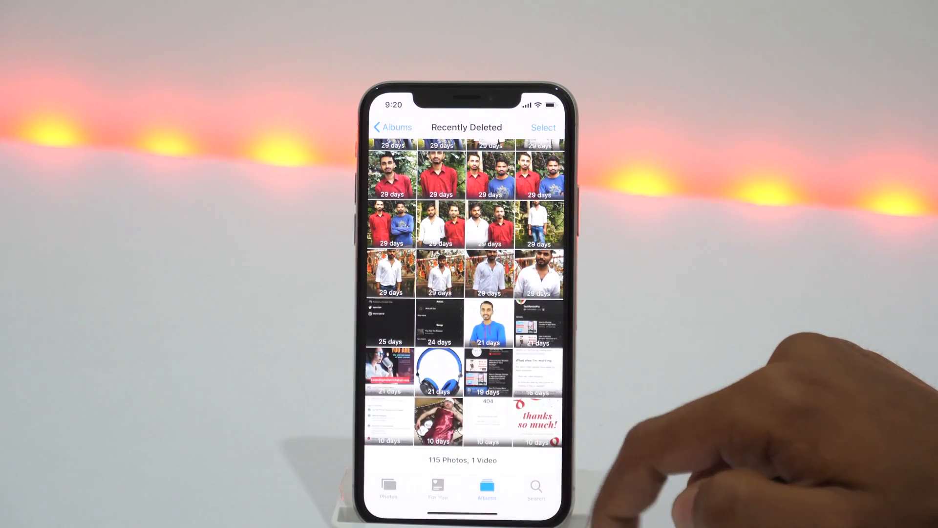